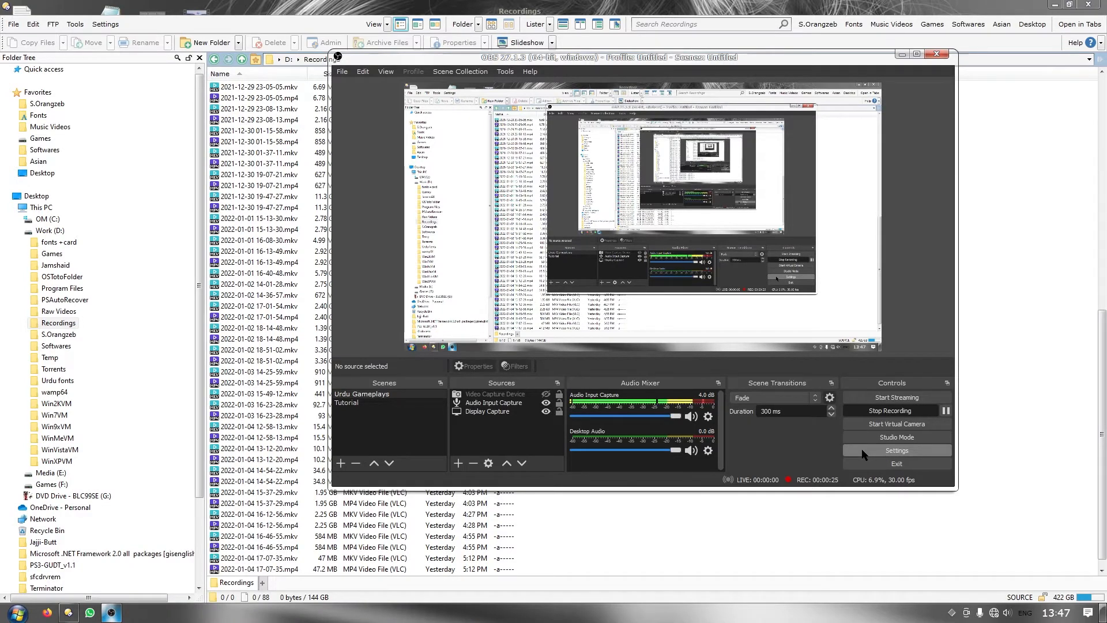
Open OBS Studio's Settings from the Controls panel
{"action": "left_click", "coordinate": [896, 450]}
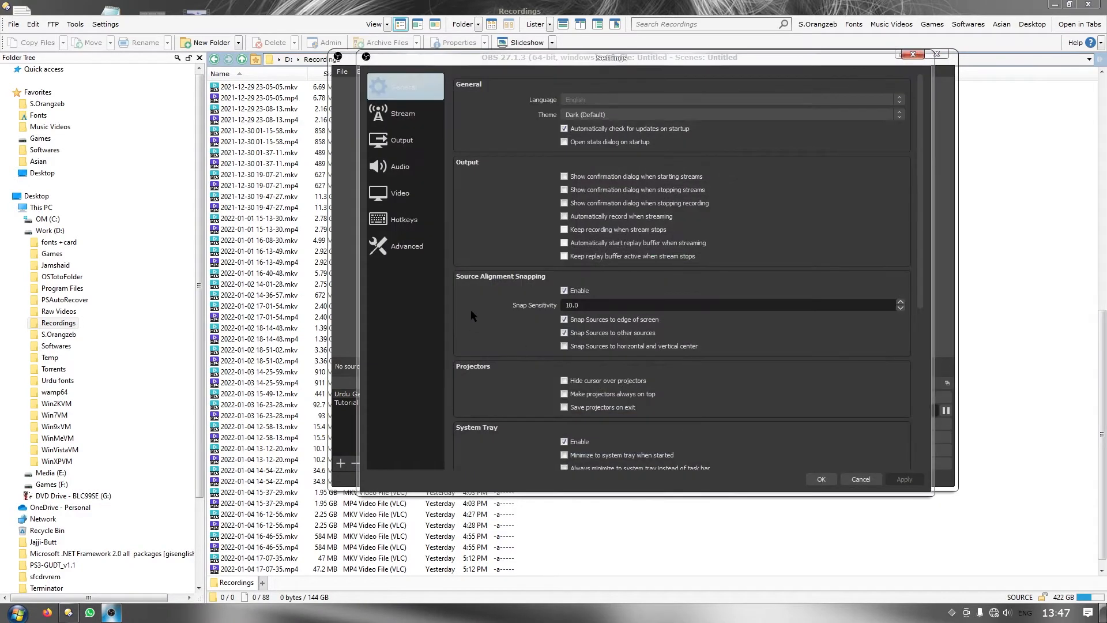
Show the Output recording settings with the MKV recording format
{"action": "left_click", "coordinate": [401, 139]}
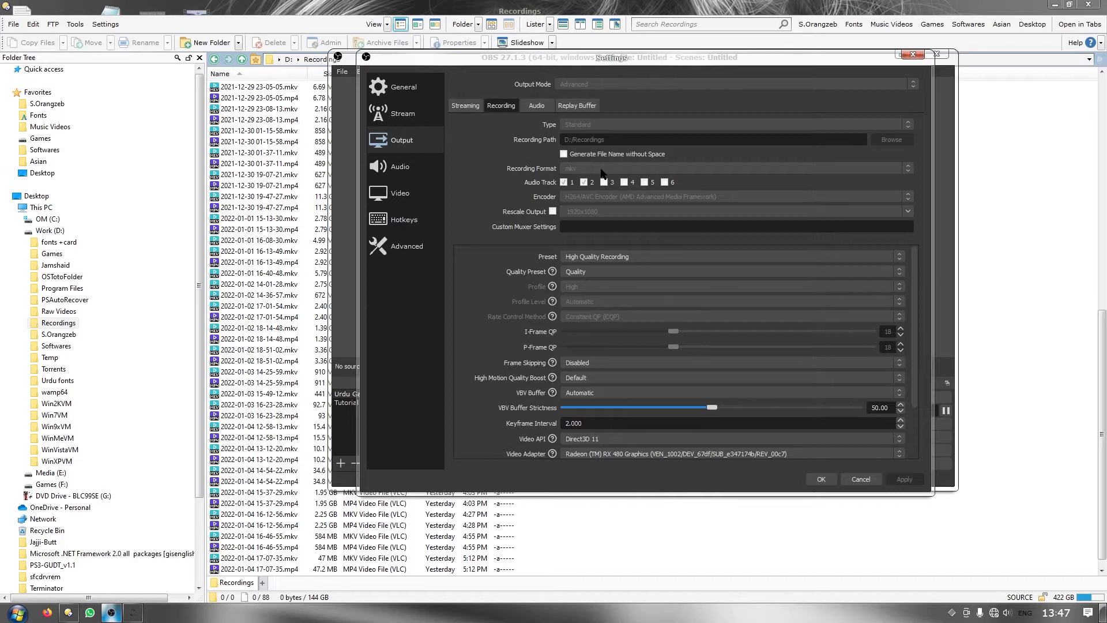
{"action": "mouse_move", "coordinate": [653, 206]}
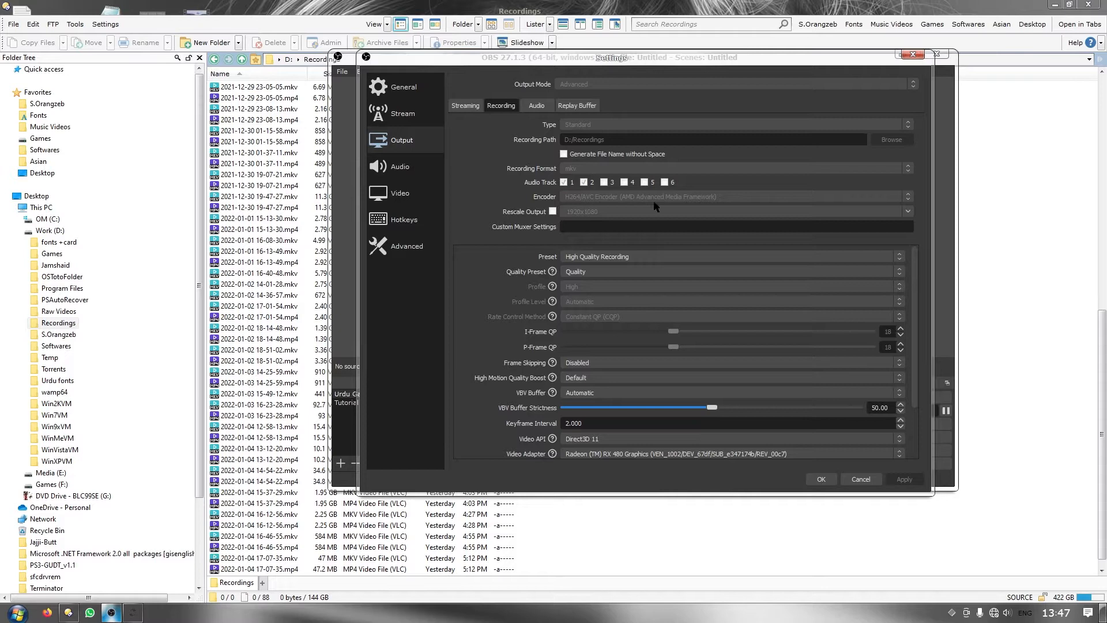
{"action": "mouse_move", "coordinate": [576, 173]}
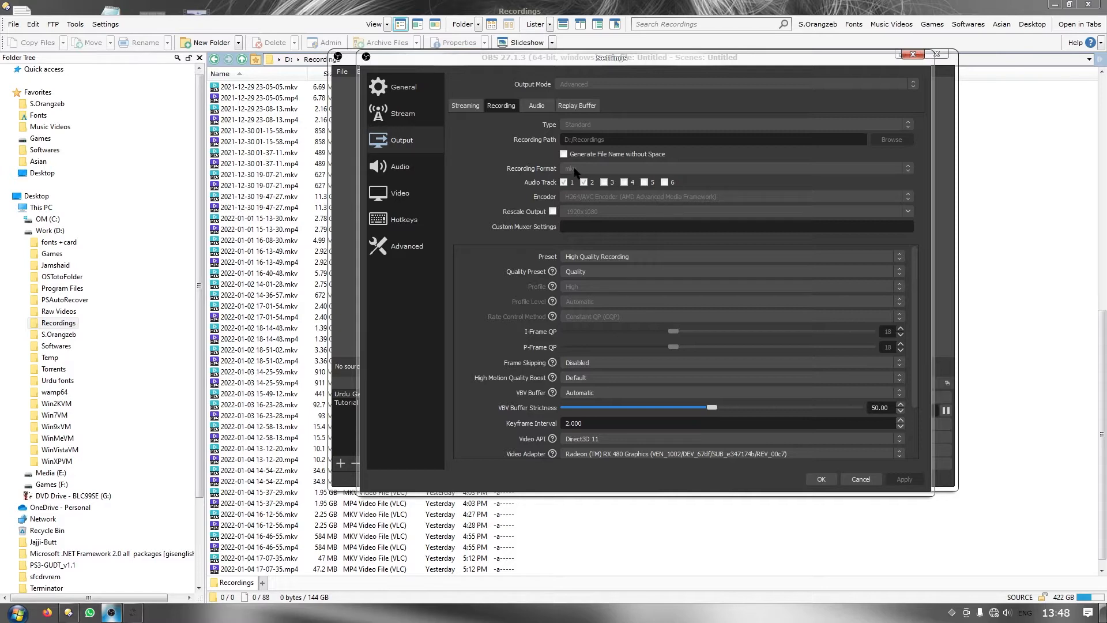
{"action": "mouse_move", "coordinate": [583, 169]}
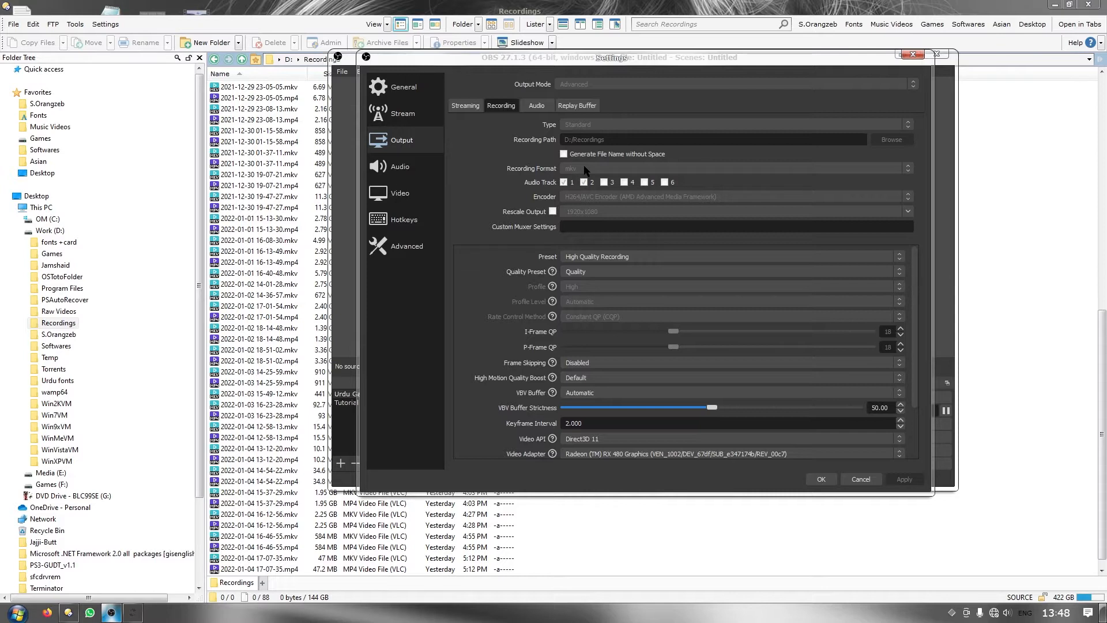
{"action": "mouse_move", "coordinate": [603, 170]}
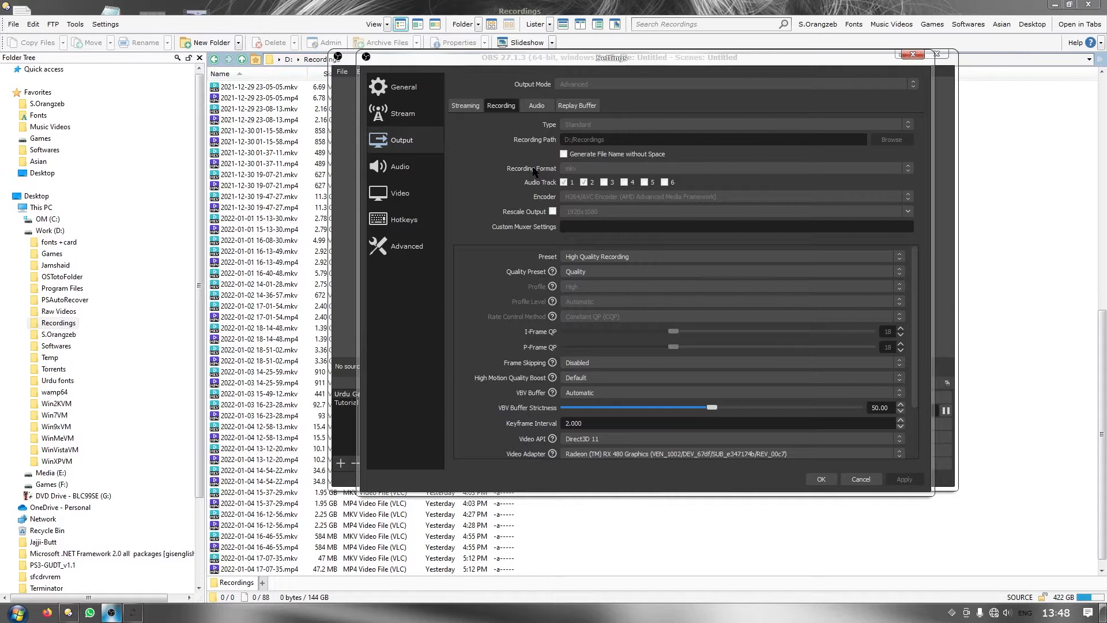
{"action": "mouse_move", "coordinate": [491, 172]}
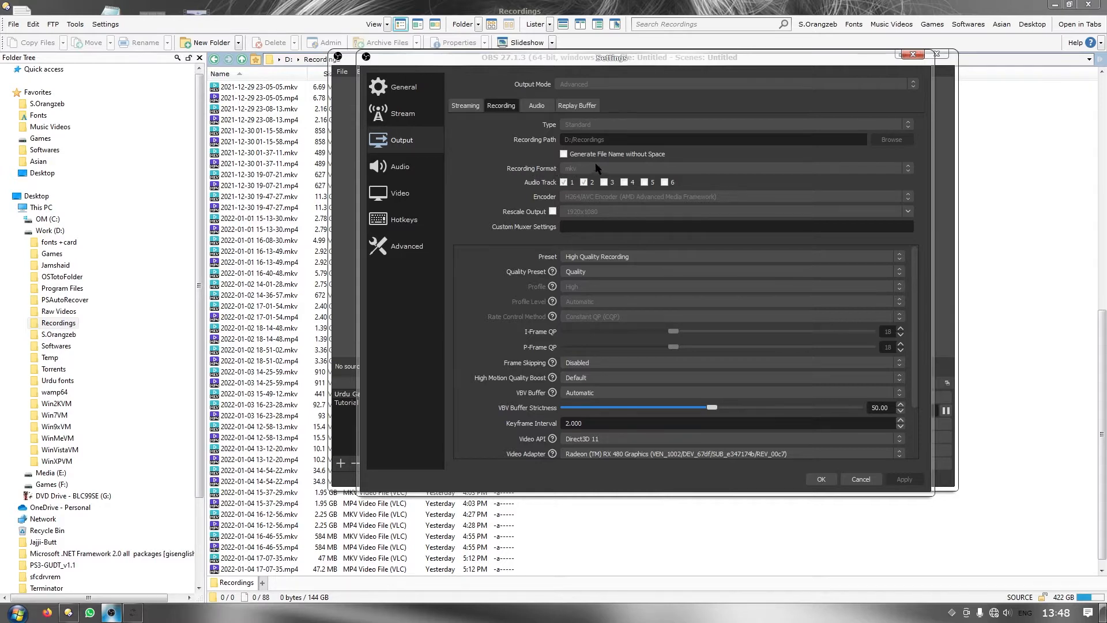
{"action": "mouse_move", "coordinate": [440, 275]}
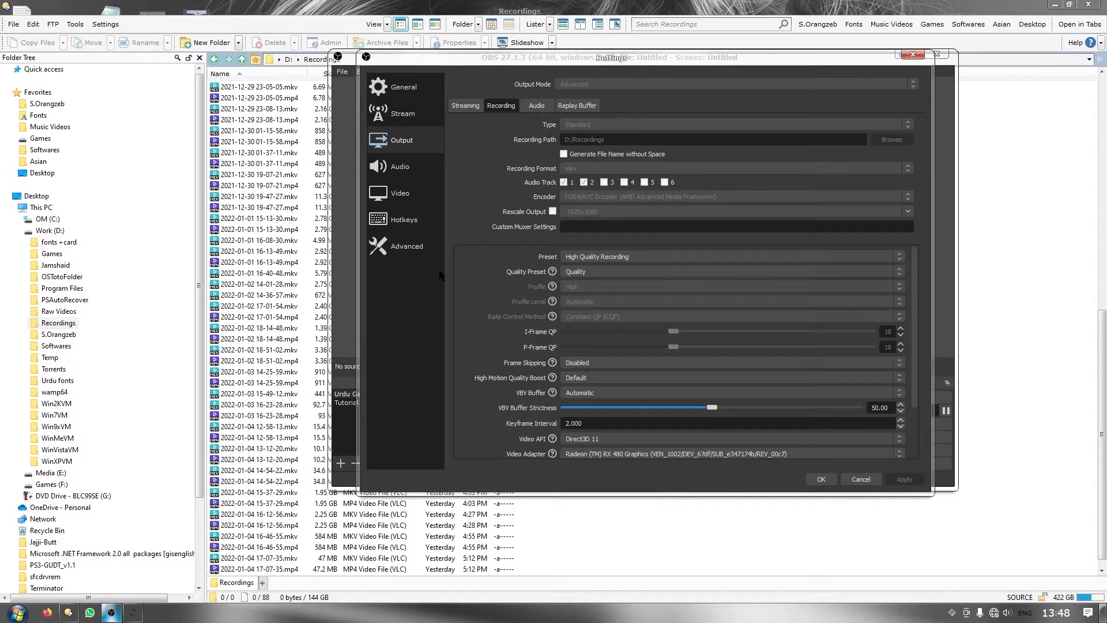
{"action": "mouse_move", "coordinate": [439, 275]}
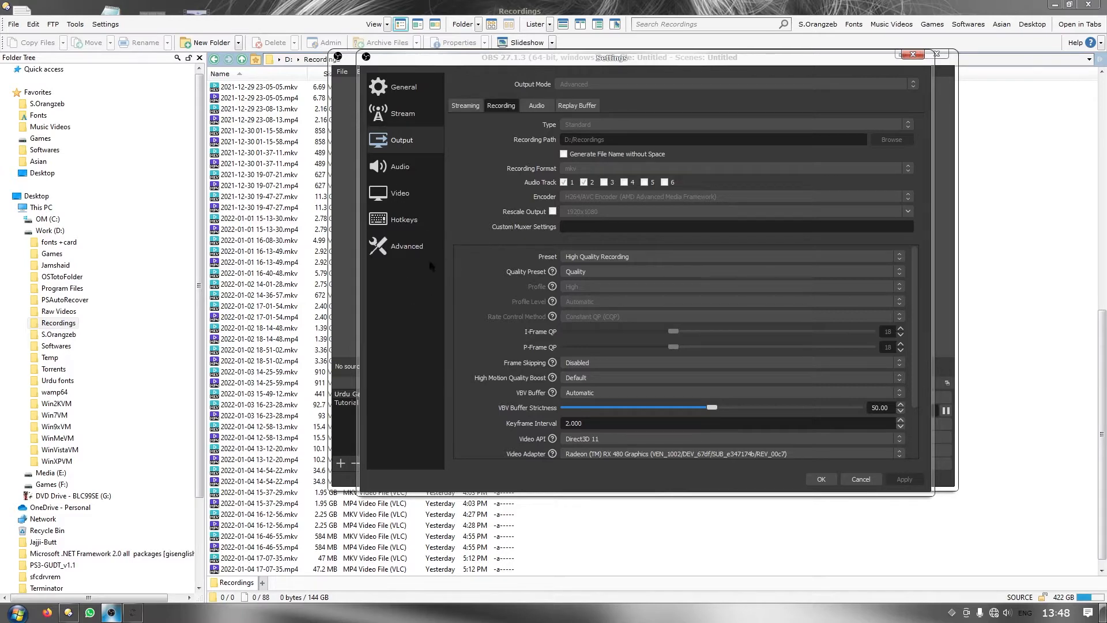
Show the Advanced settings with 'Automatically remux to mp4' enabled
{"action": "left_click", "coordinate": [406, 246]}
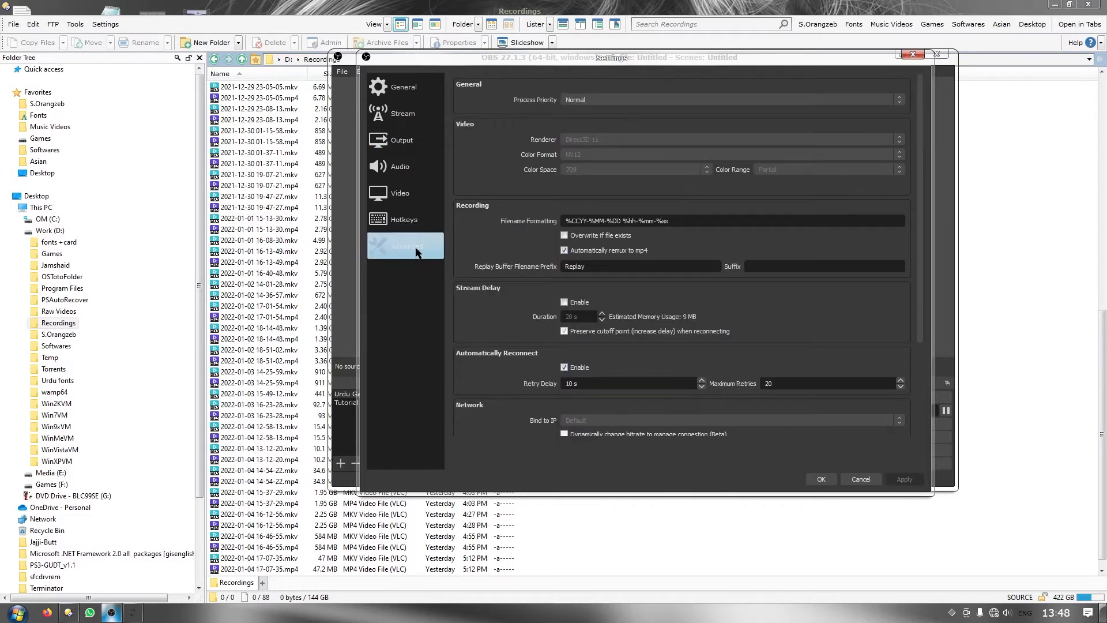
{"action": "mouse_move", "coordinate": [416, 253]}
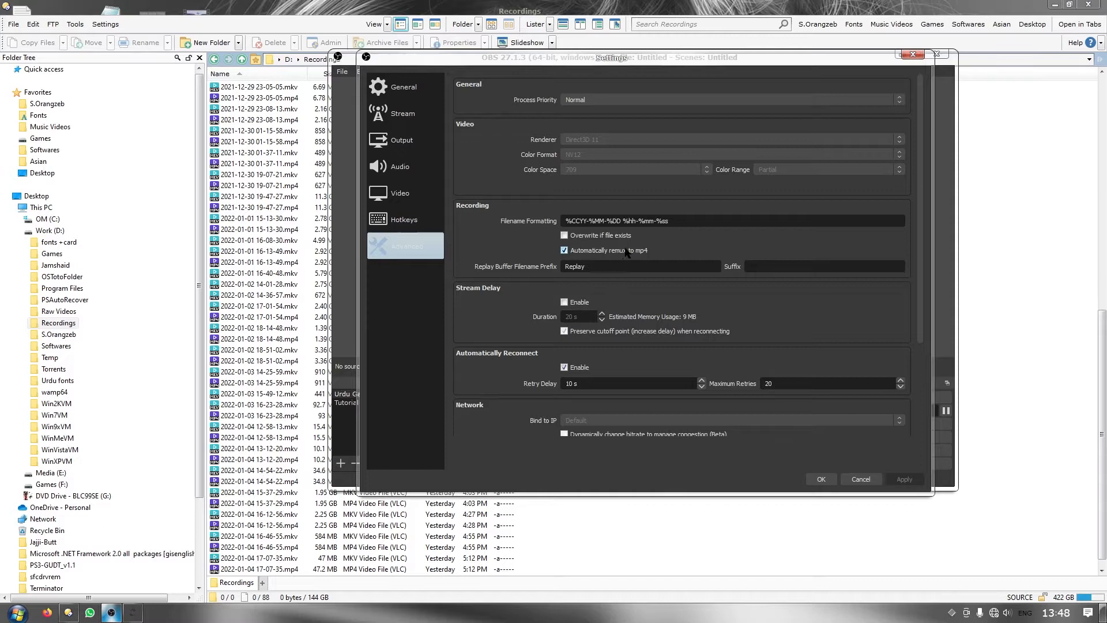
{"action": "mouse_move", "coordinate": [648, 252]}
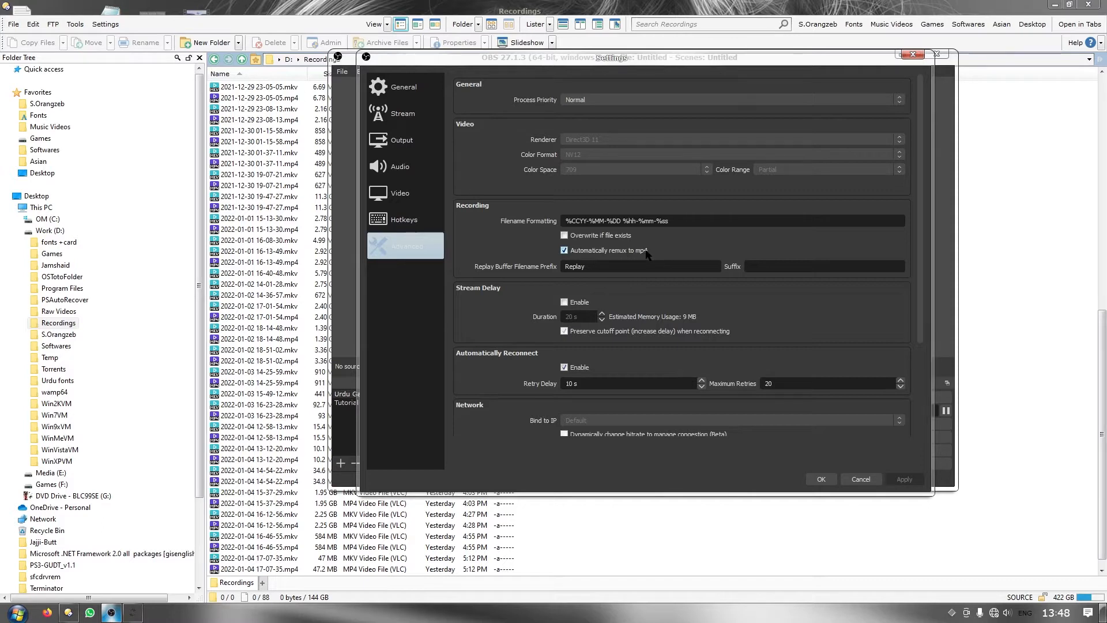
{"action": "mouse_move", "coordinate": [591, 261]}
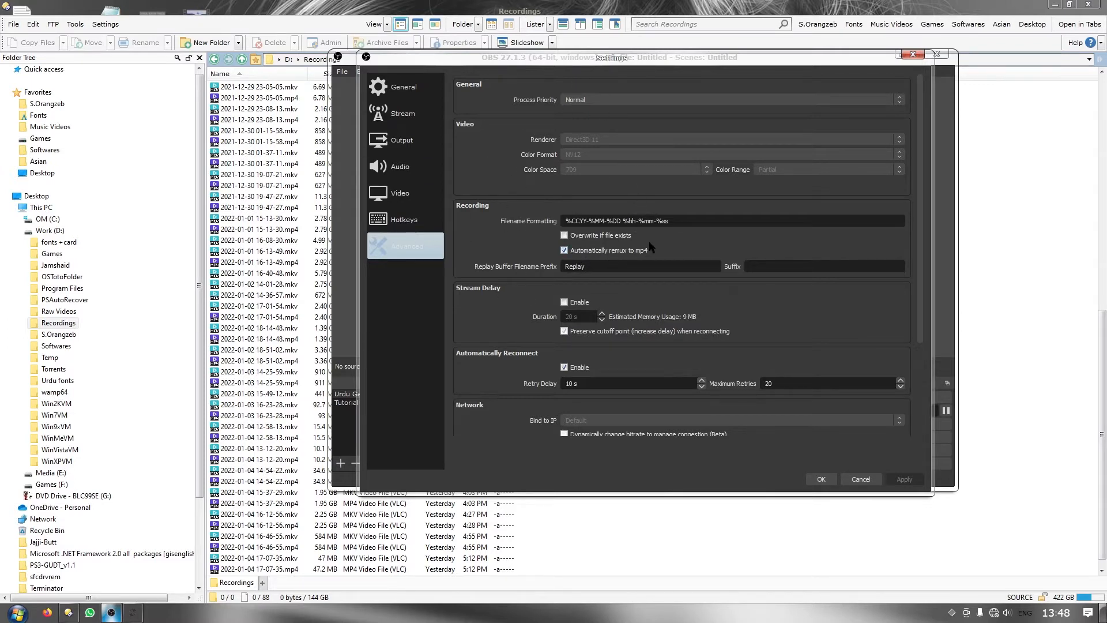
{"action": "mouse_move", "coordinate": [623, 260]}
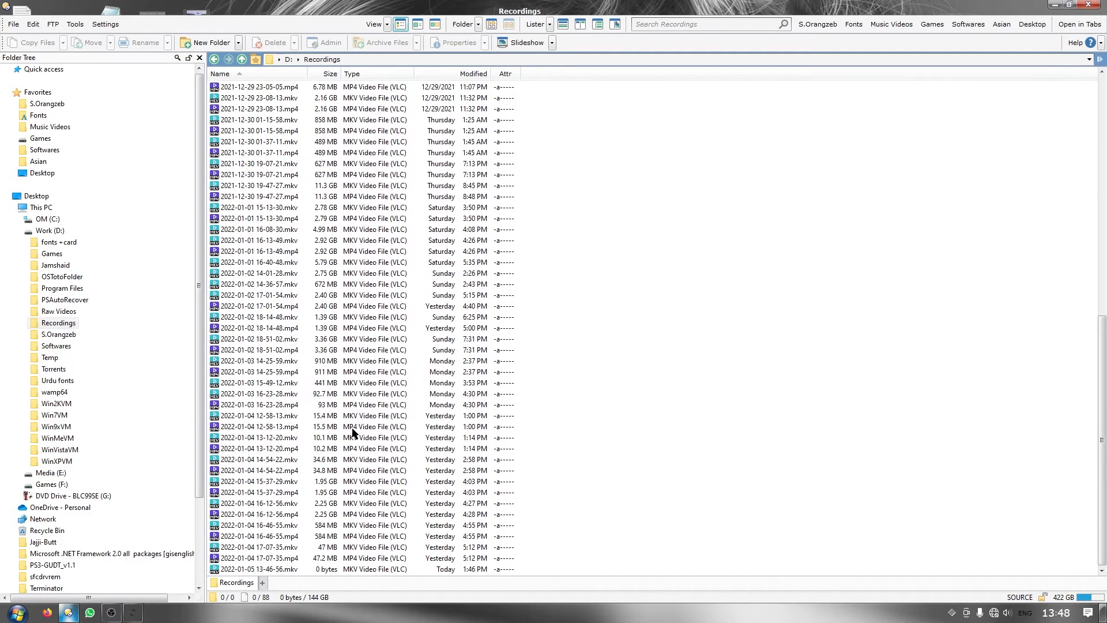
{"action": "left_click", "coordinate": [257, 339]}
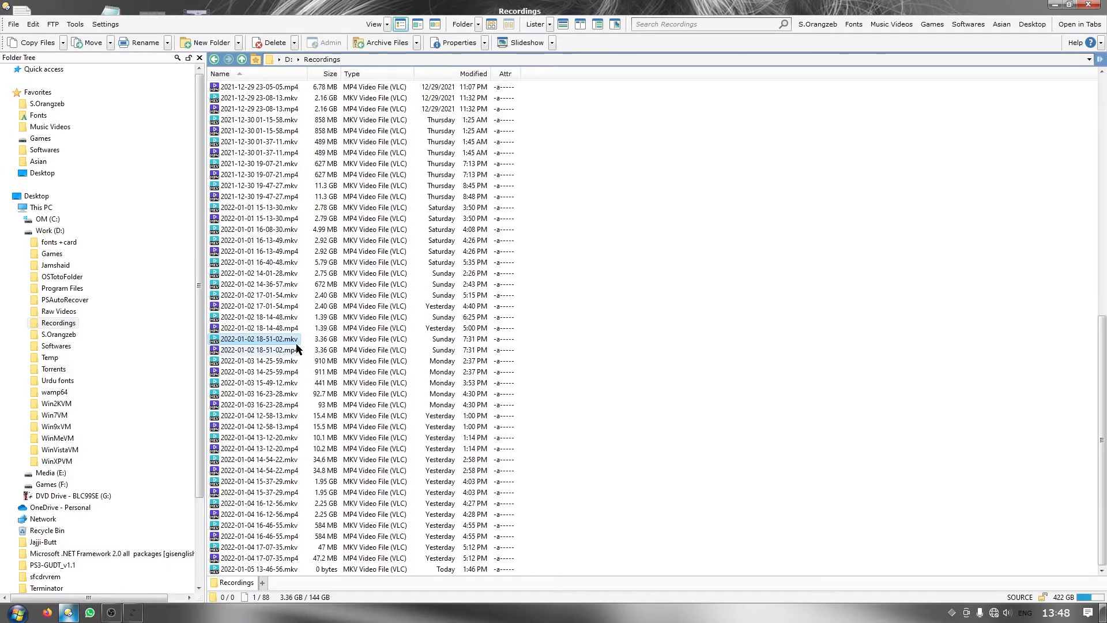
{"action": "mouse_move", "coordinate": [282, 354]}
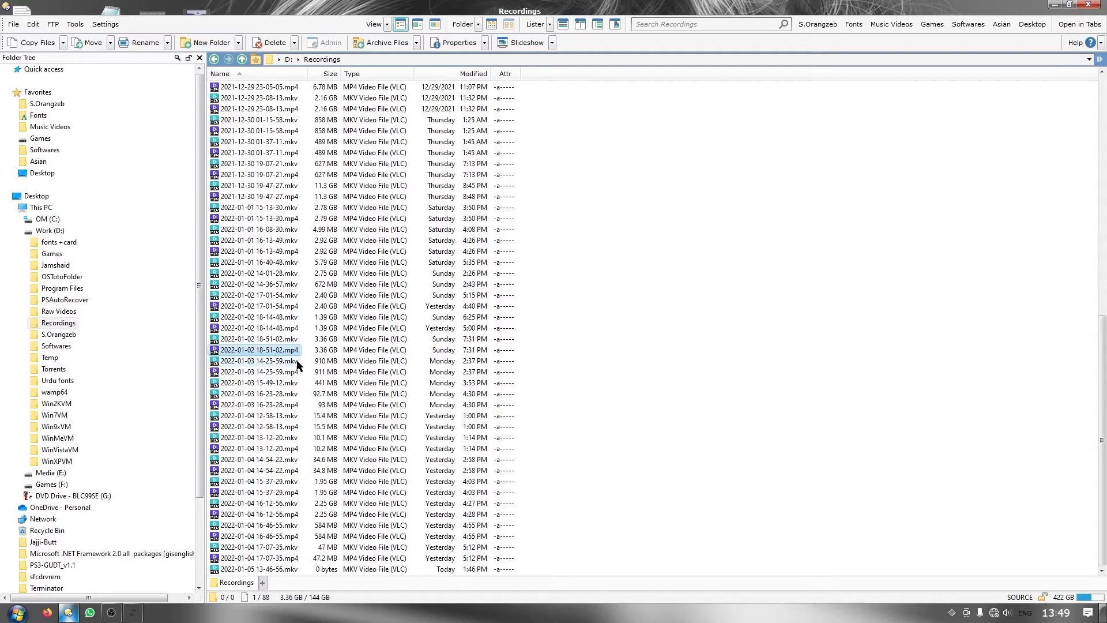
{"action": "left_click", "coordinate": [257, 361]}
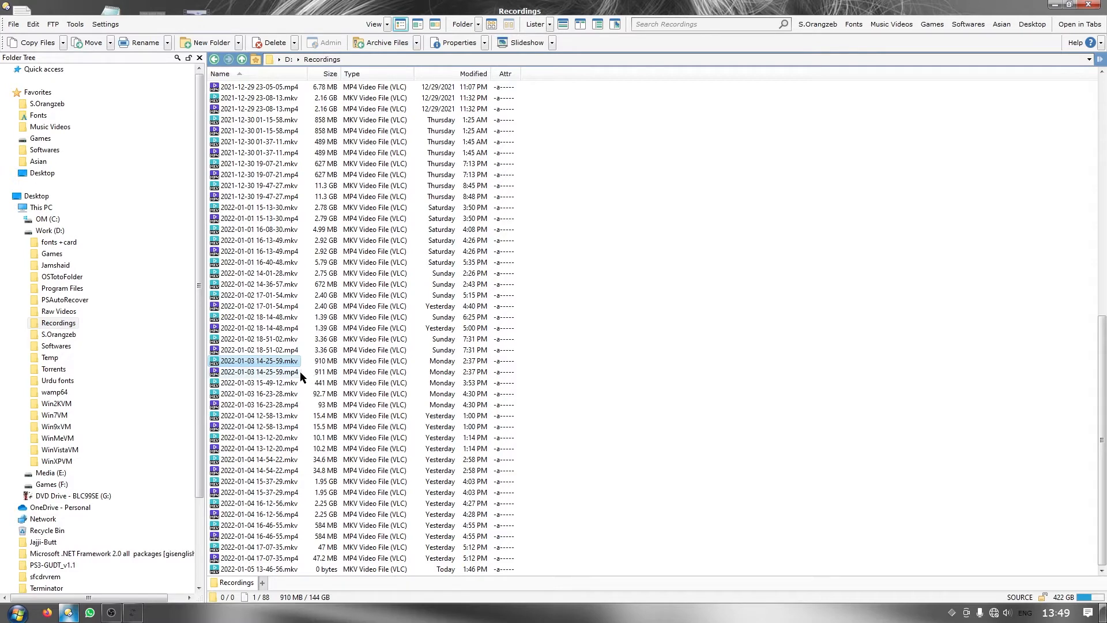
{"action": "left_click", "coordinate": [258, 371]}
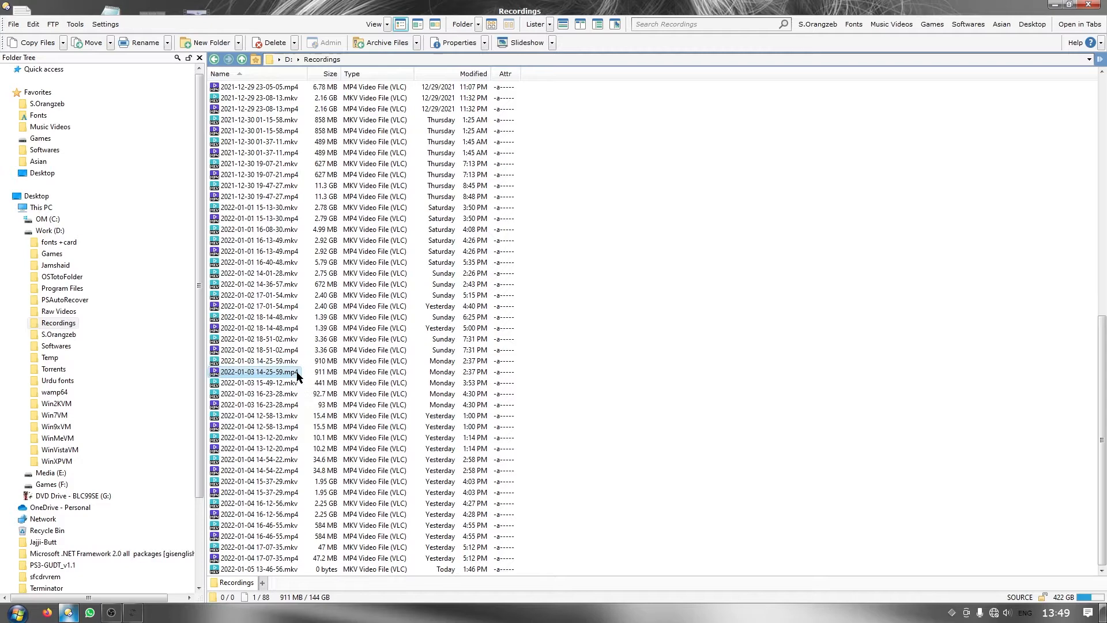
{"action": "mouse_move", "coordinate": [306, 377]}
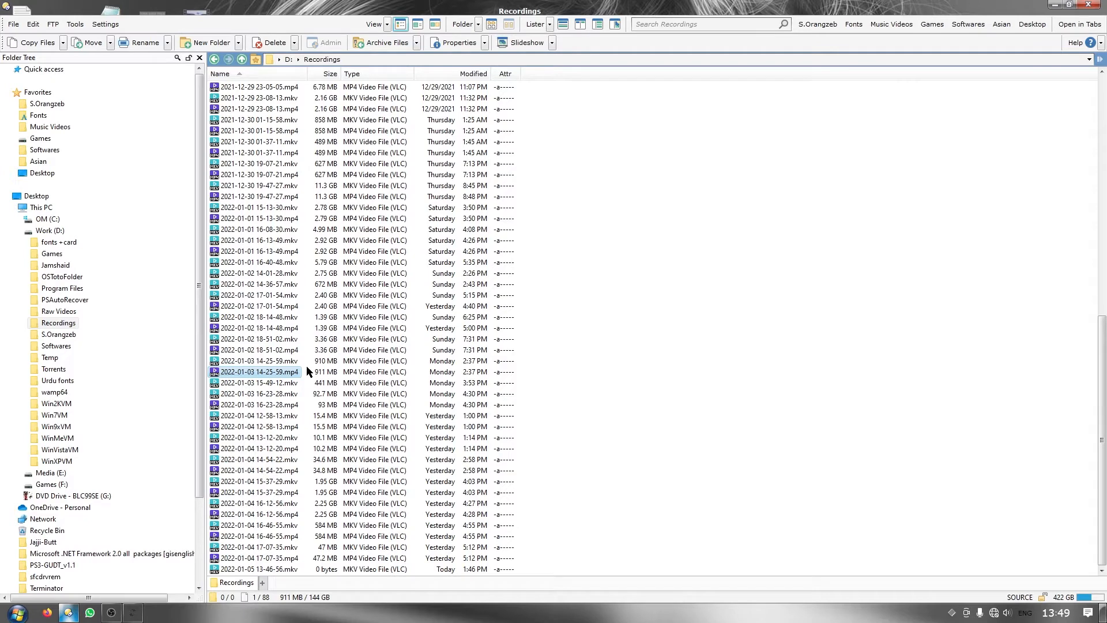
{"action": "mouse_move", "coordinate": [312, 375]}
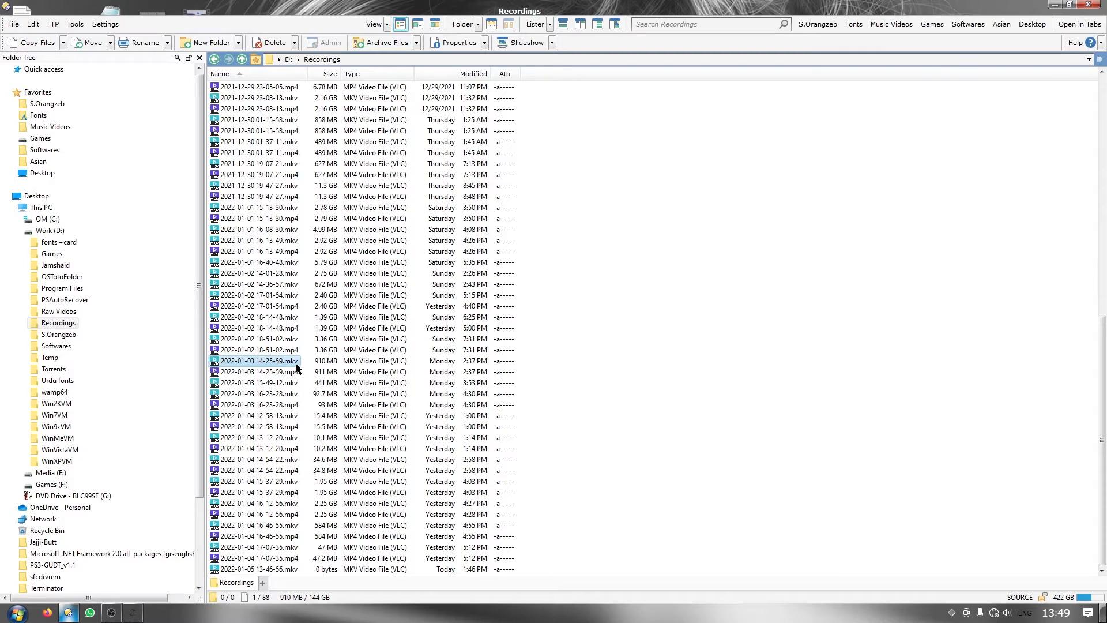
{"action": "mouse_move", "coordinate": [302, 360]}
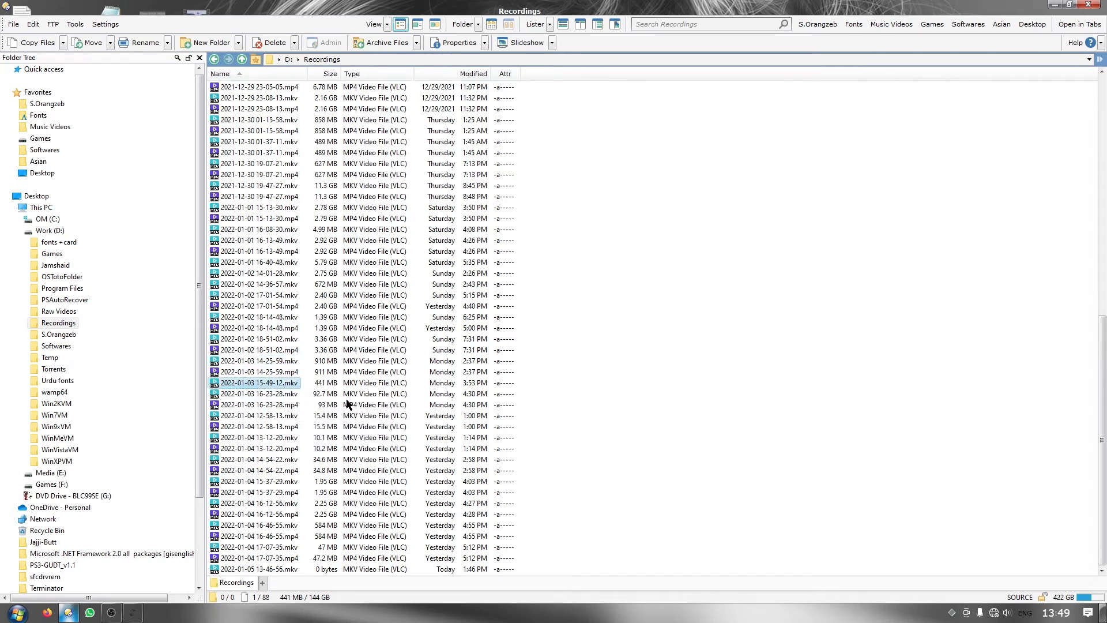
{"action": "mouse_move", "coordinate": [296, 404]}
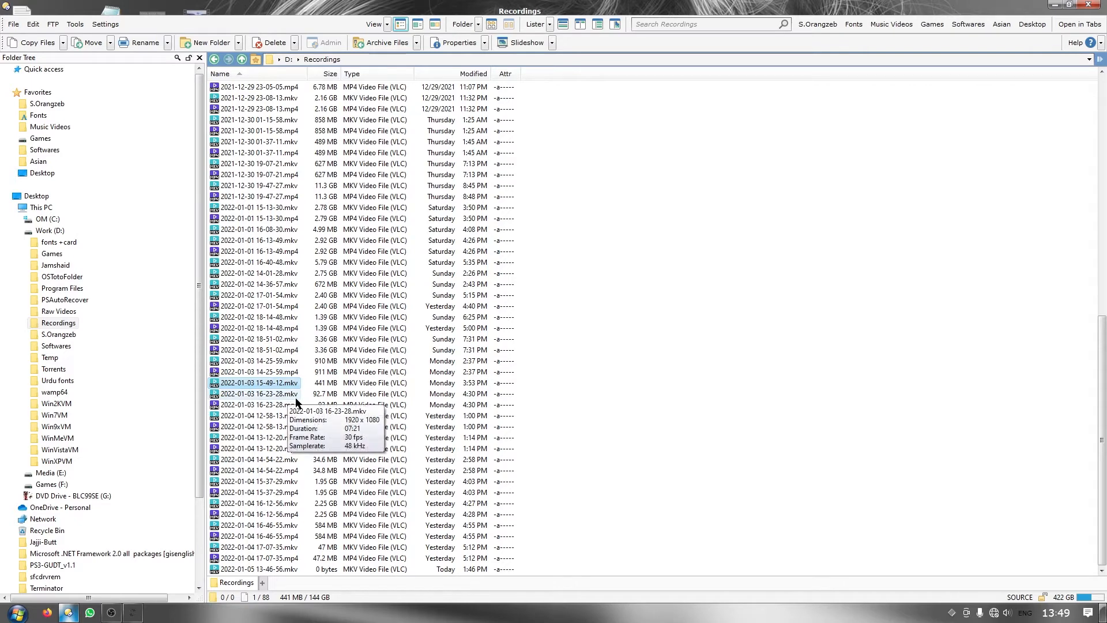
{"action": "mouse_move", "coordinate": [279, 401]}
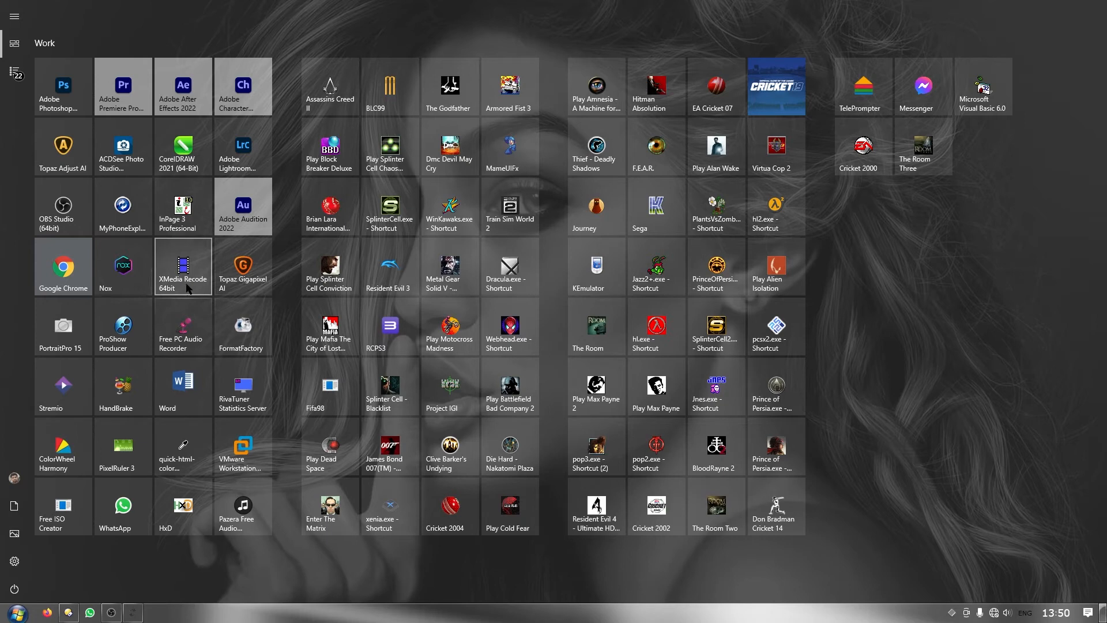
{"action": "mouse_move", "coordinate": [123, 387]}
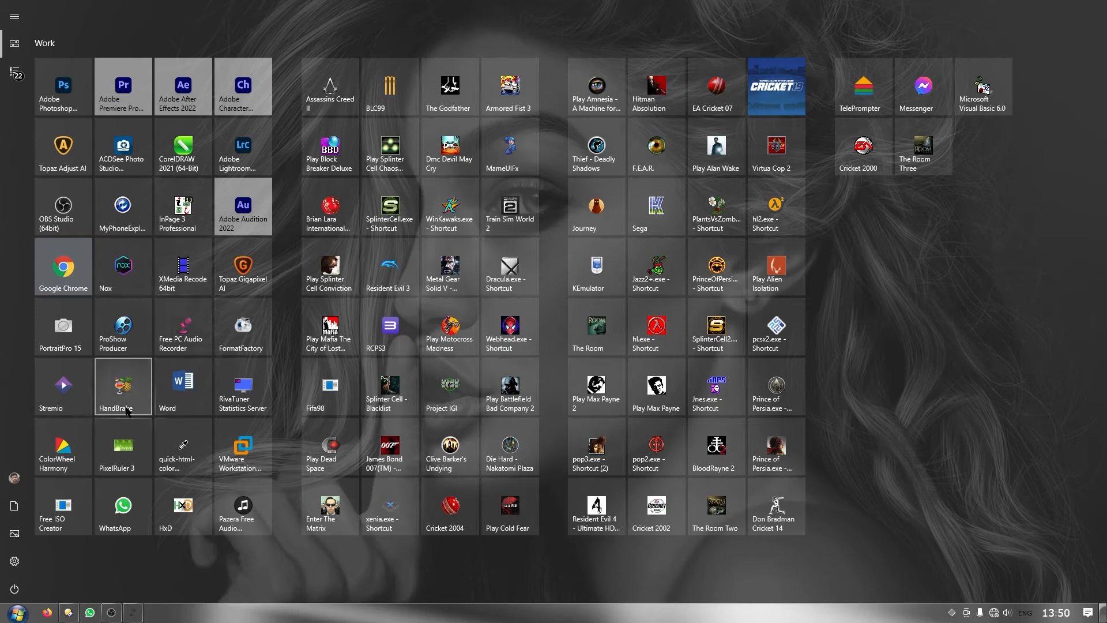
{"action": "mouse_move", "coordinate": [243, 327]}
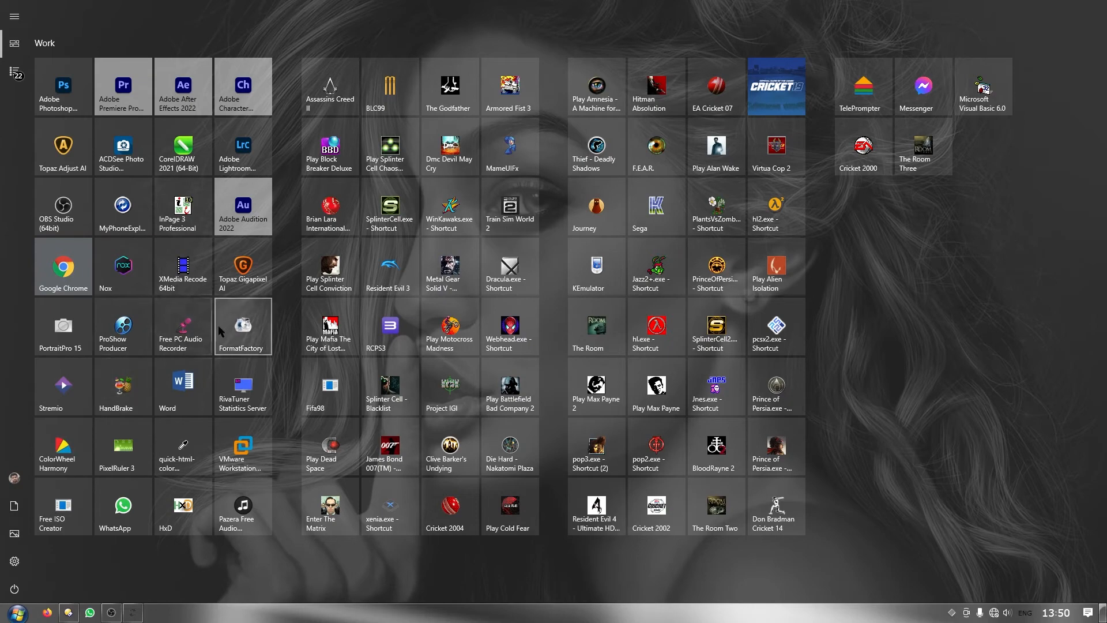
{"action": "mouse_move", "coordinate": [182, 327]}
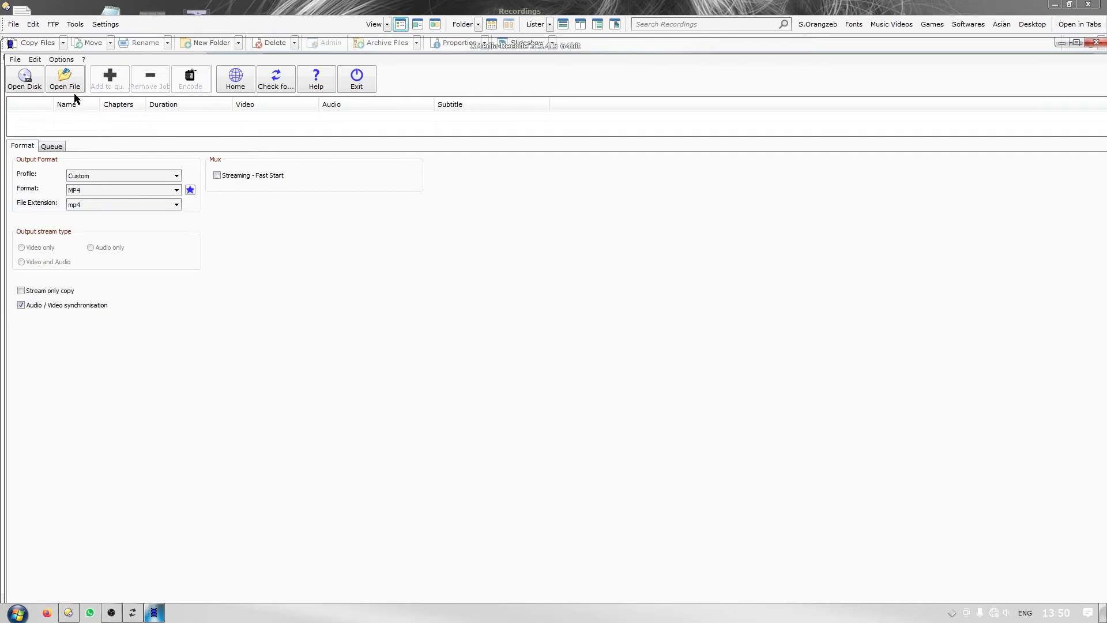
{"action": "left_click", "coordinate": [64, 78]}
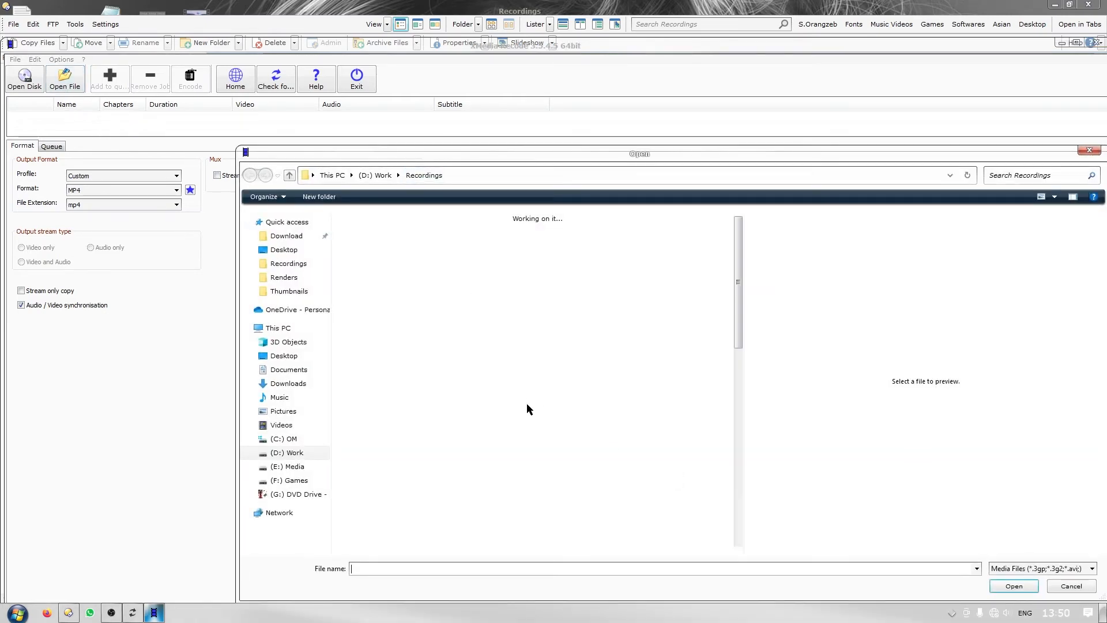
{"action": "left_click", "coordinate": [499, 360]}
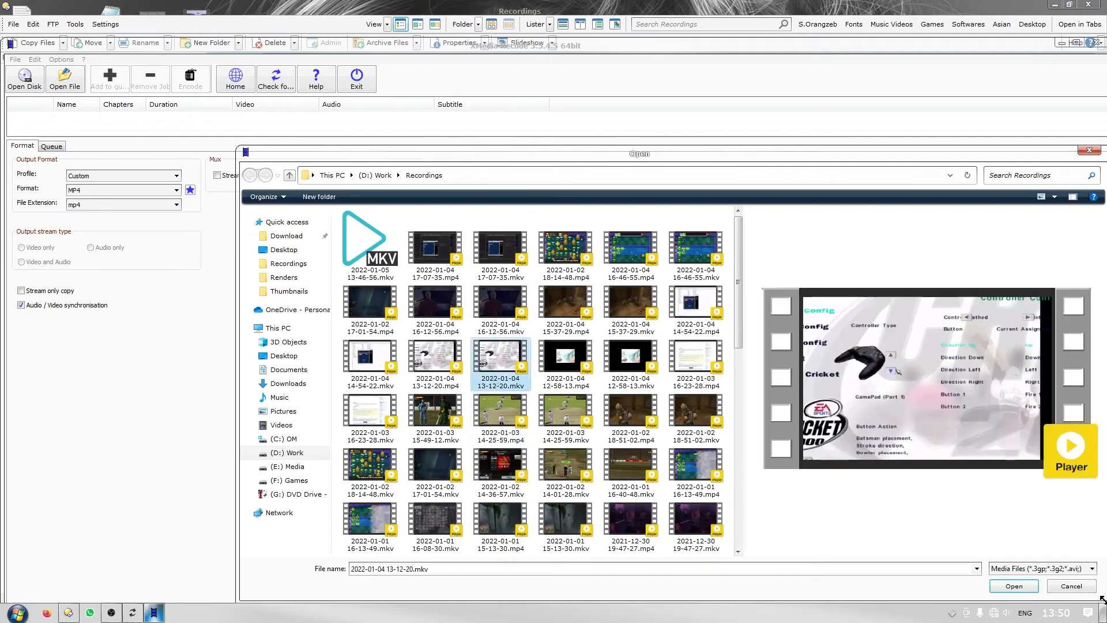
{"action": "left_click", "coordinate": [1012, 585]}
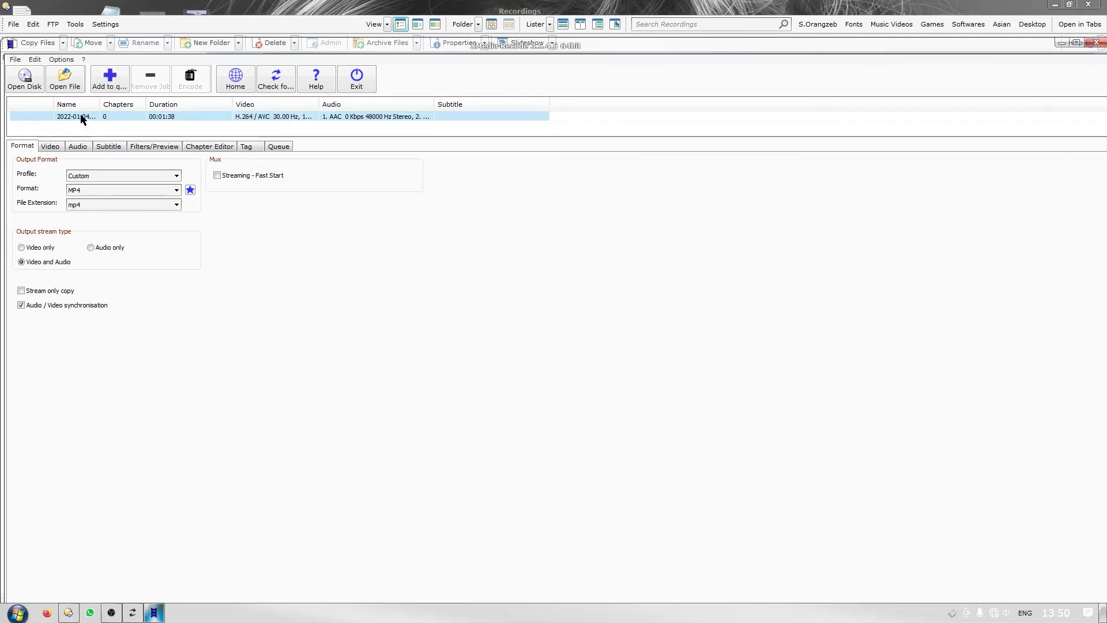
Set video and audio Mode to Copy and add the second audio stream
{"action": "left_click", "coordinate": [50, 146]}
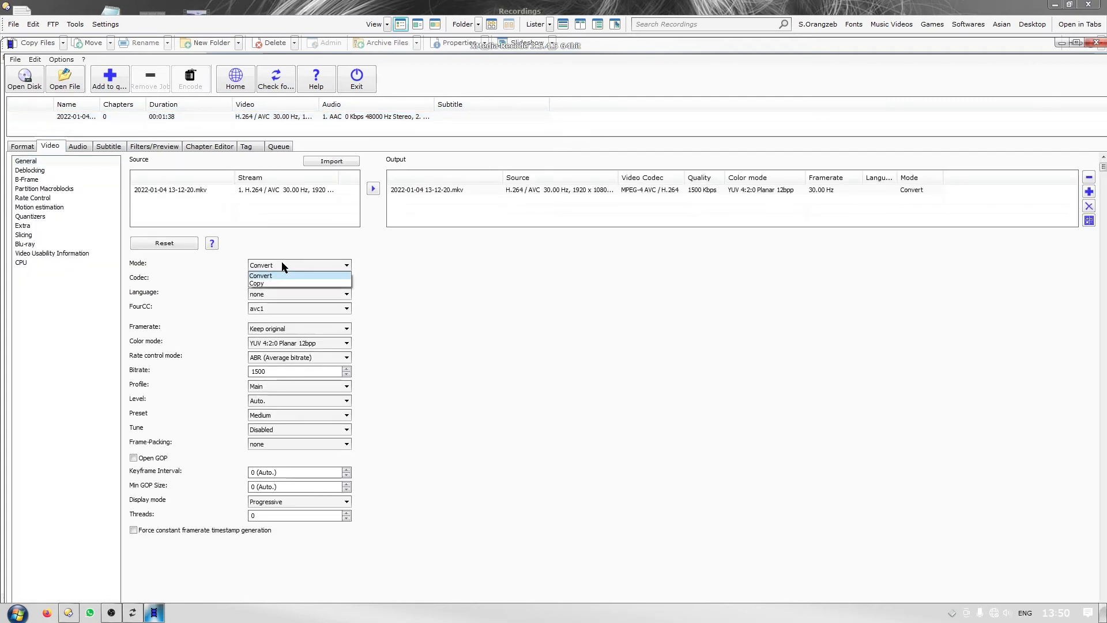
{"action": "mouse_move", "coordinate": [265, 283]}
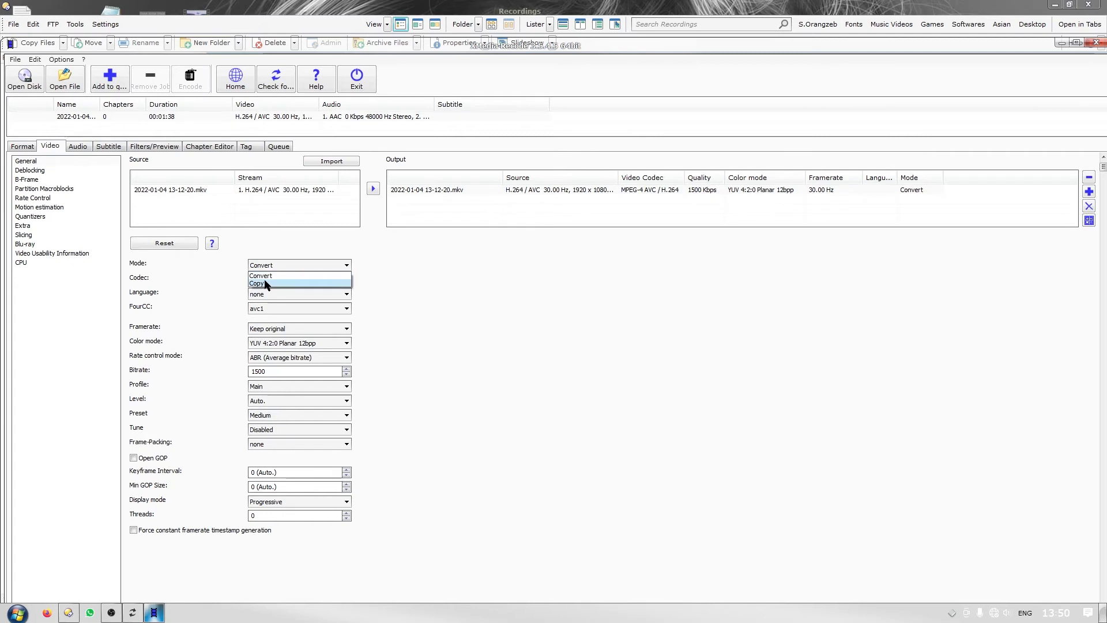
{"action": "left_click", "coordinate": [258, 283]}
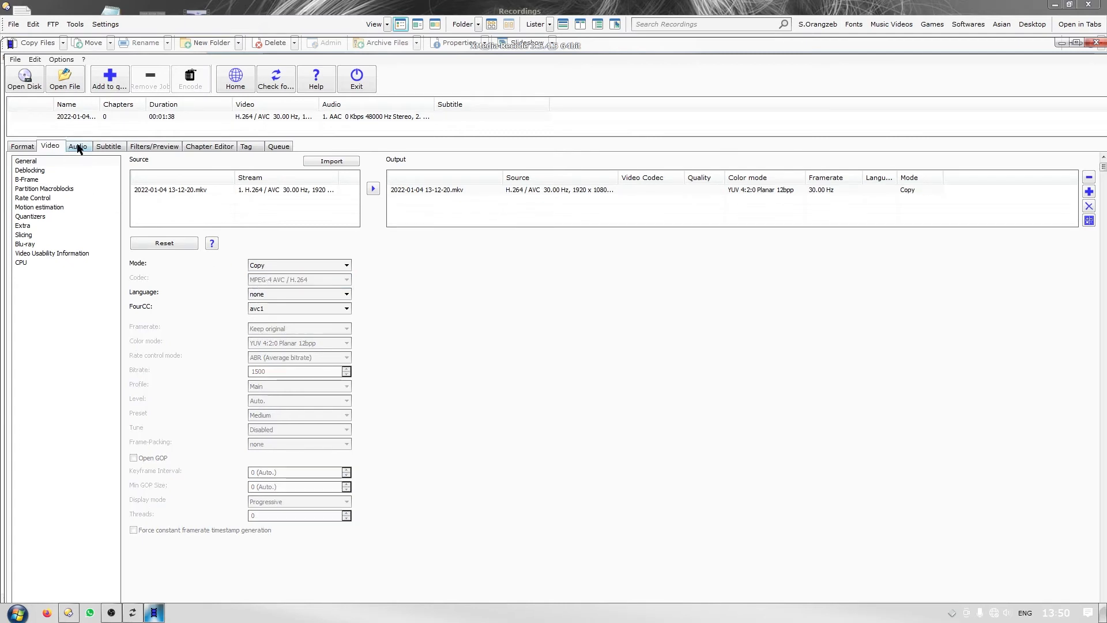
{"action": "left_click", "coordinate": [78, 146]}
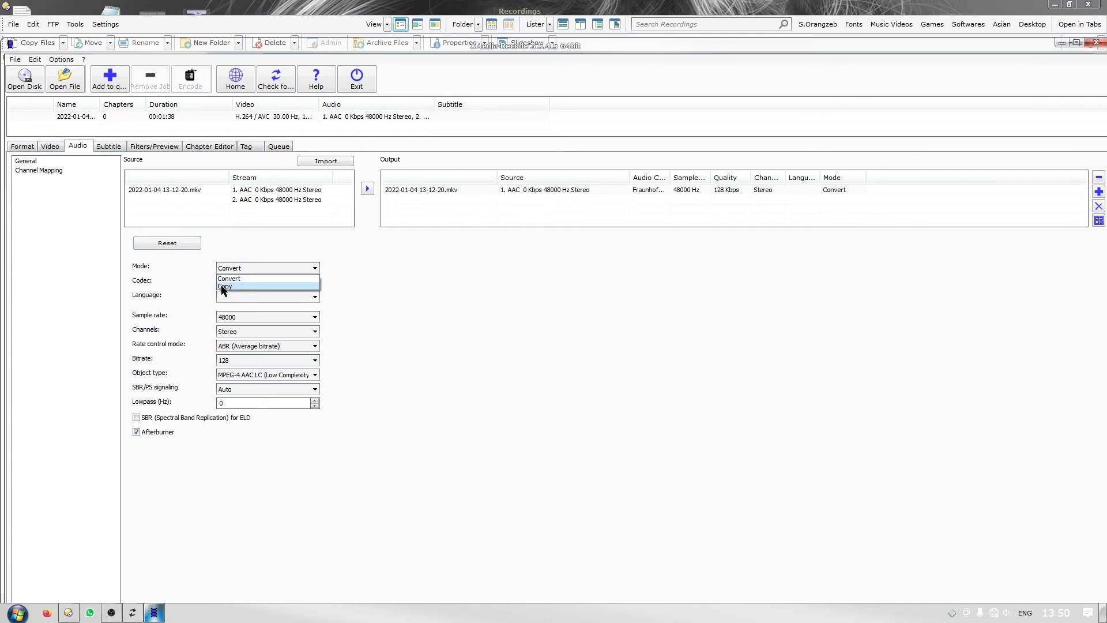
{"action": "left_click", "coordinate": [224, 287]}
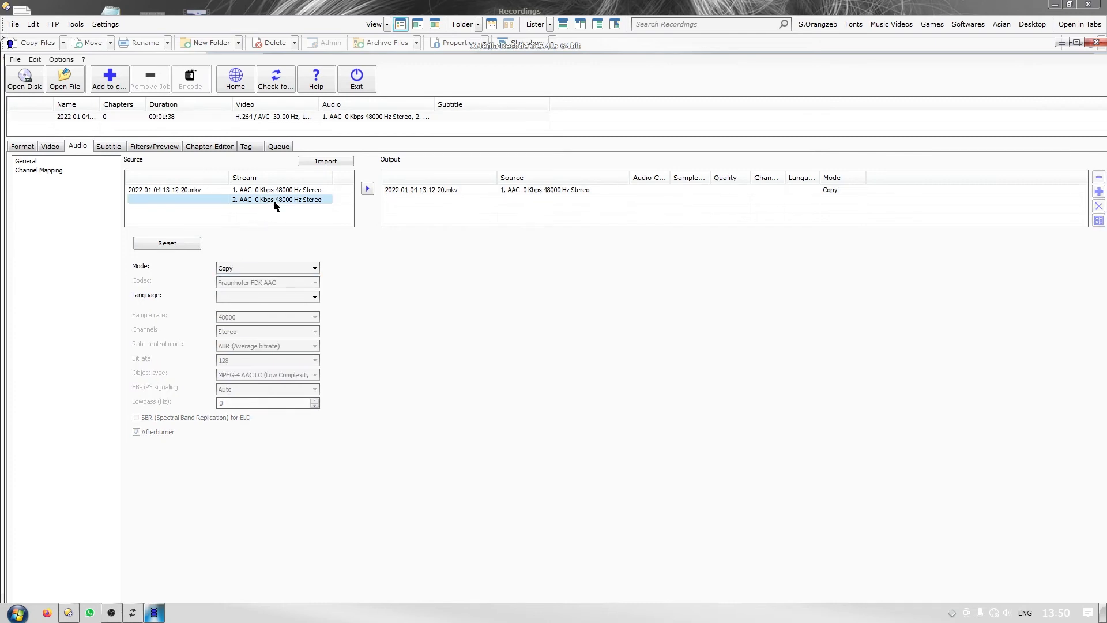
{"action": "left_click", "coordinate": [366, 188]}
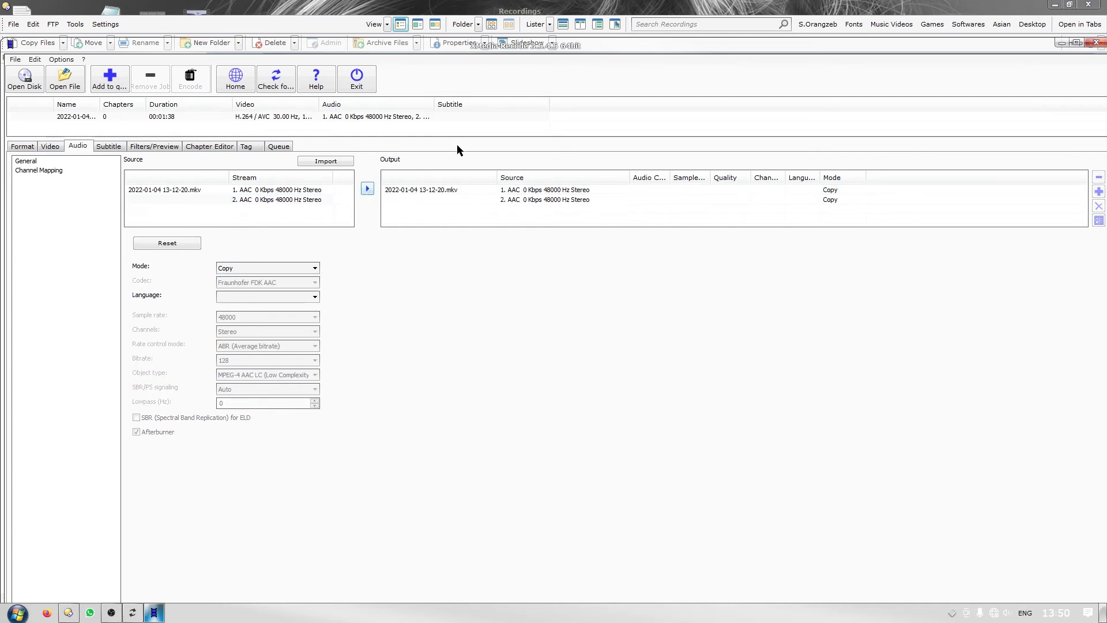
{"action": "mouse_move", "coordinate": [109, 78]}
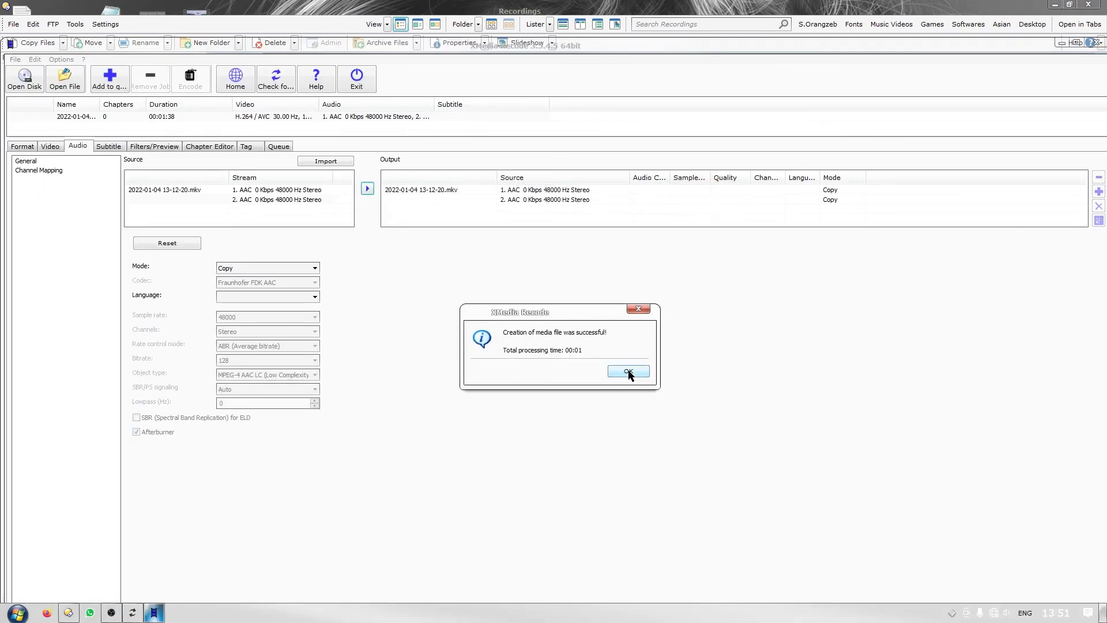
Dismiss the 'Creation of media file was successful!' message
{"action": "left_click", "coordinate": [627, 372]}
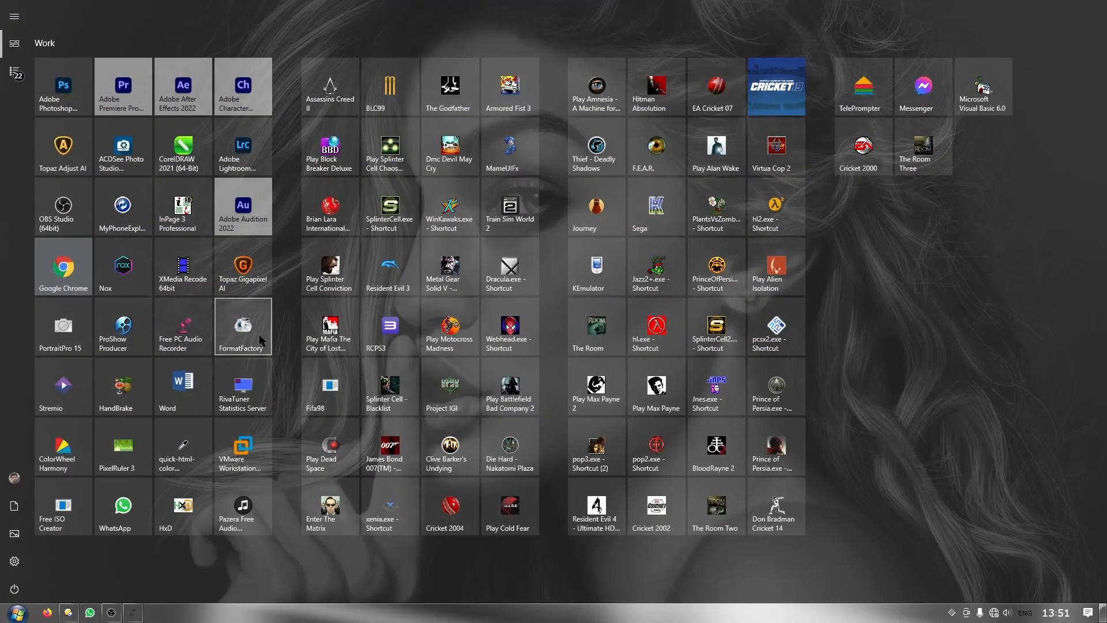
{"action": "mouse_move", "coordinate": [243, 325]}
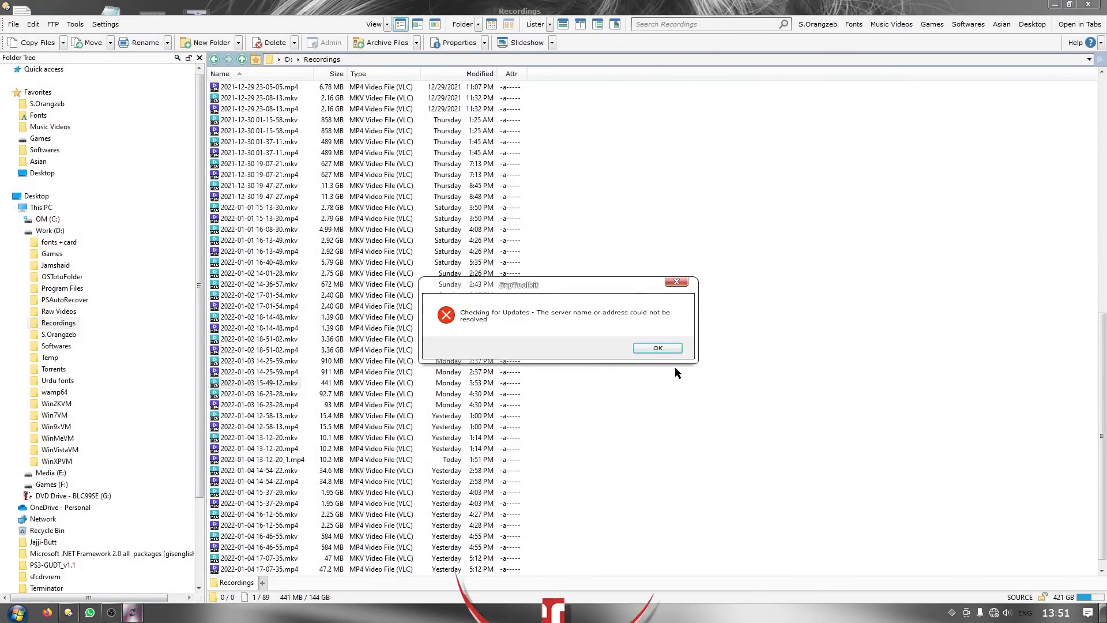
{"action": "left_click", "coordinate": [655, 347]}
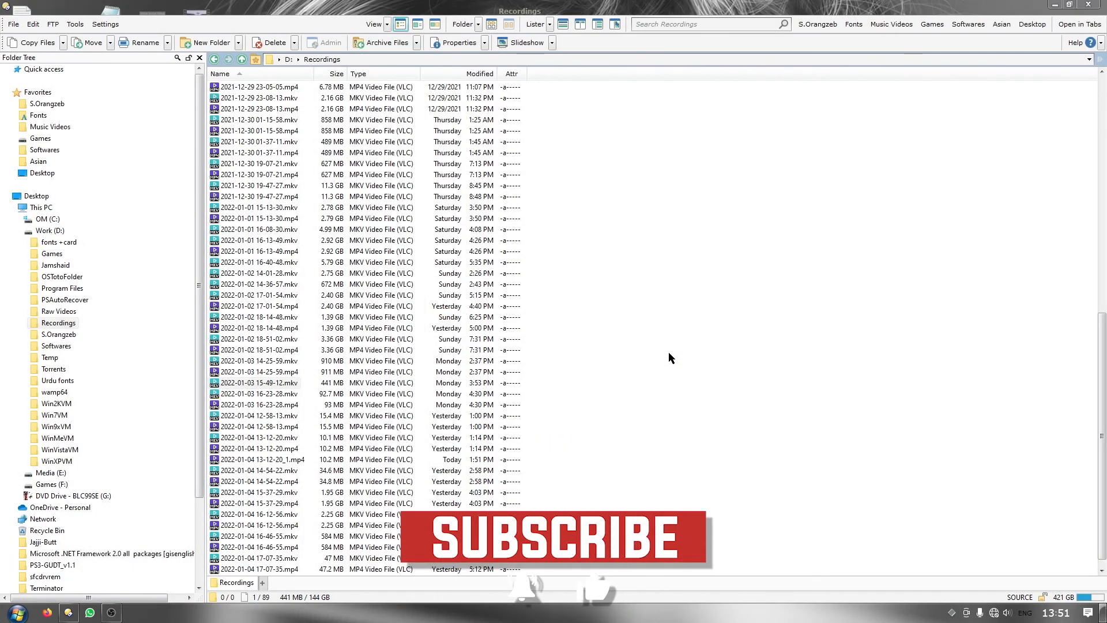